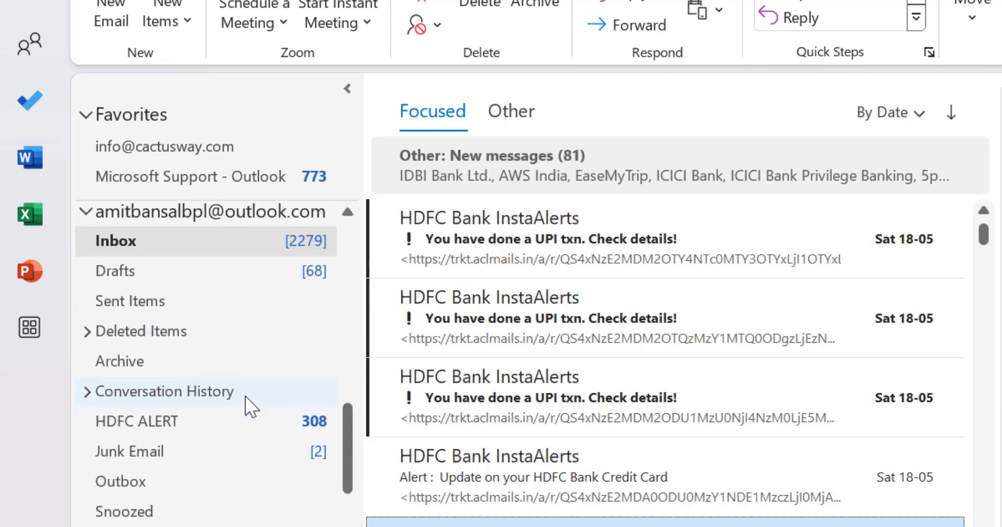
{"action": "mouse_move", "coordinate": [129, 367]}
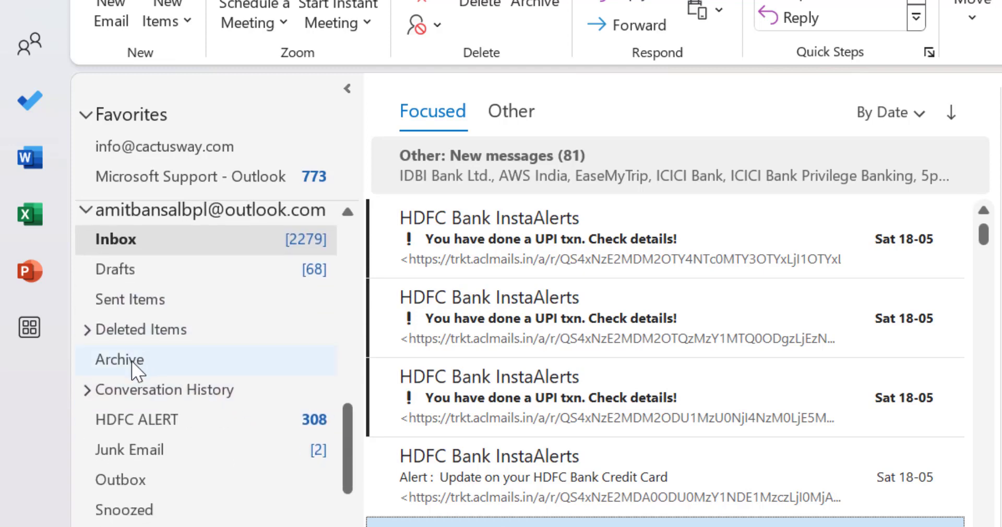
- Open the Archive folder and read the HDFC Bank credit card EMI email
{"action": "left_click", "coordinate": [119, 360]}
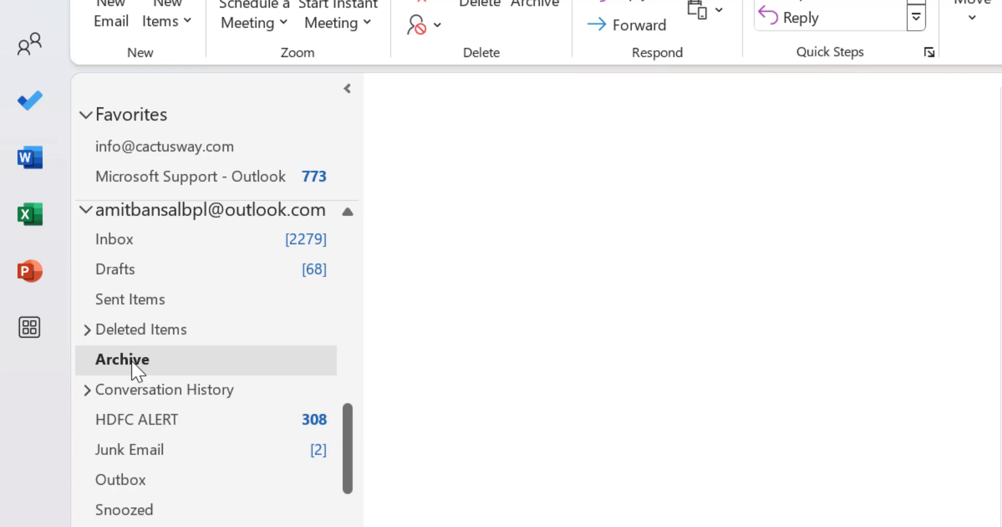
{"action": "left_click", "coordinate": [121, 360]}
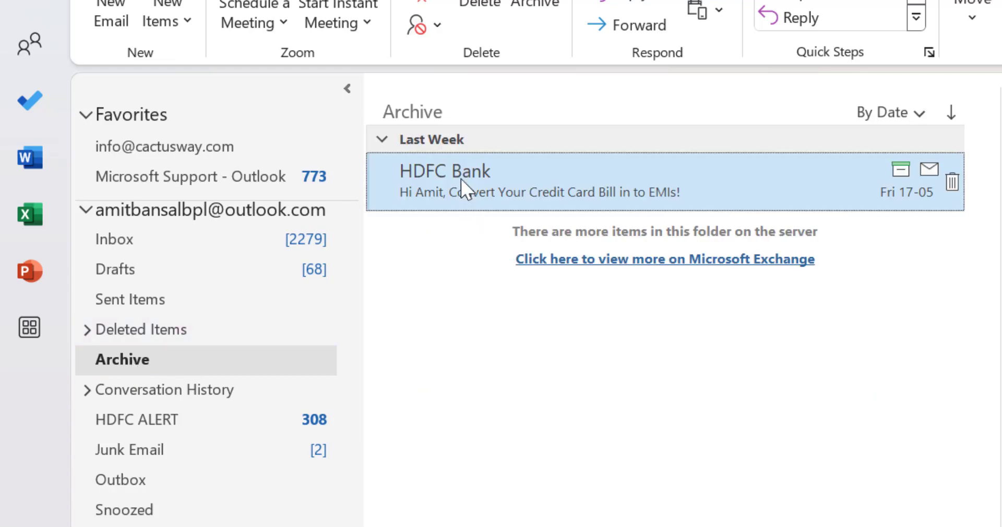
{"action": "mouse_move", "coordinate": [643, 406]}
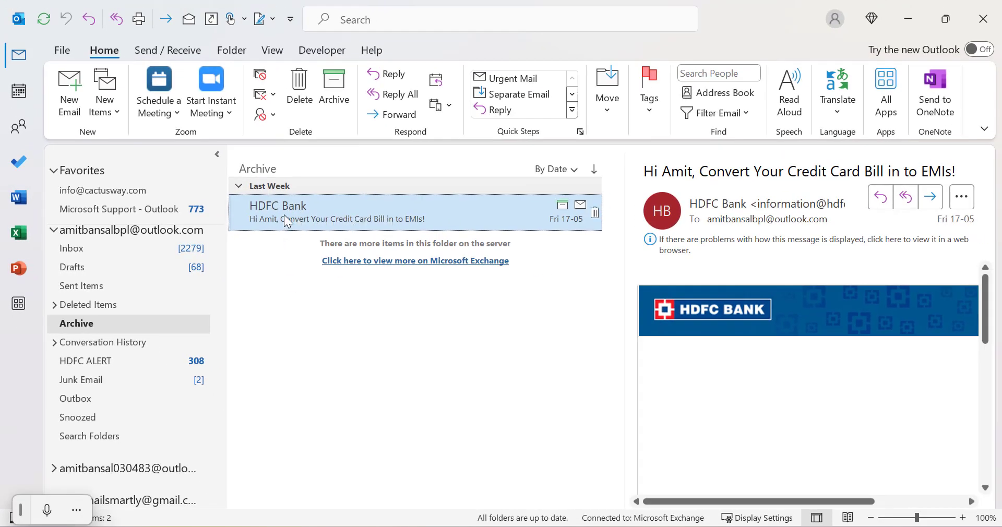
- Move the HDFC Bank email to the Inbox via the right-click Move menu and view the Inbox
{"action": "right_click", "coordinate": [288, 219]}
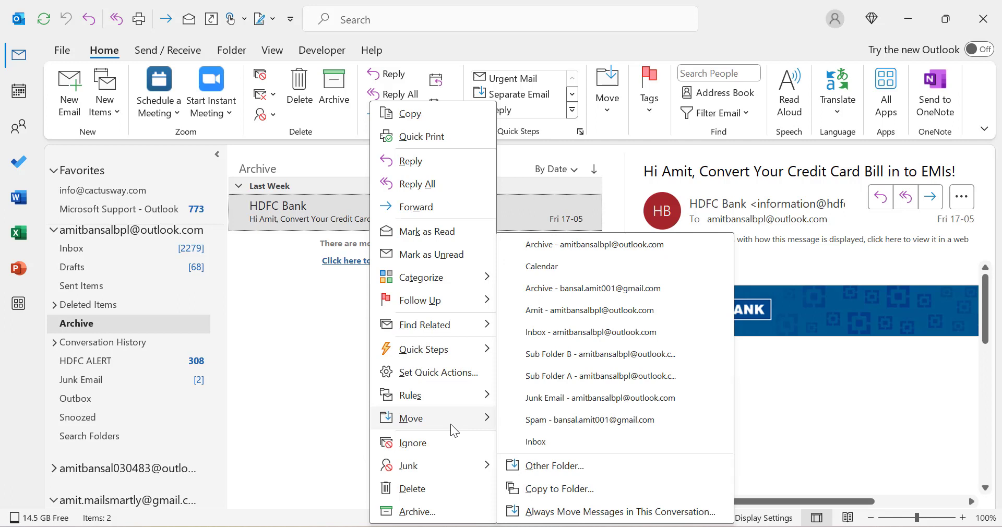
{"action": "mouse_move", "coordinate": [579, 404]}
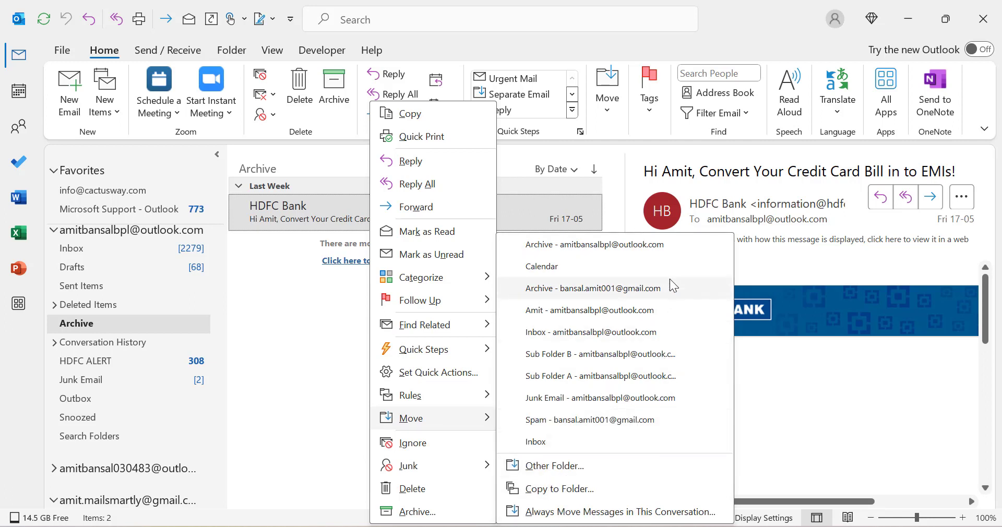
{"action": "mouse_move", "coordinate": [671, 450]}
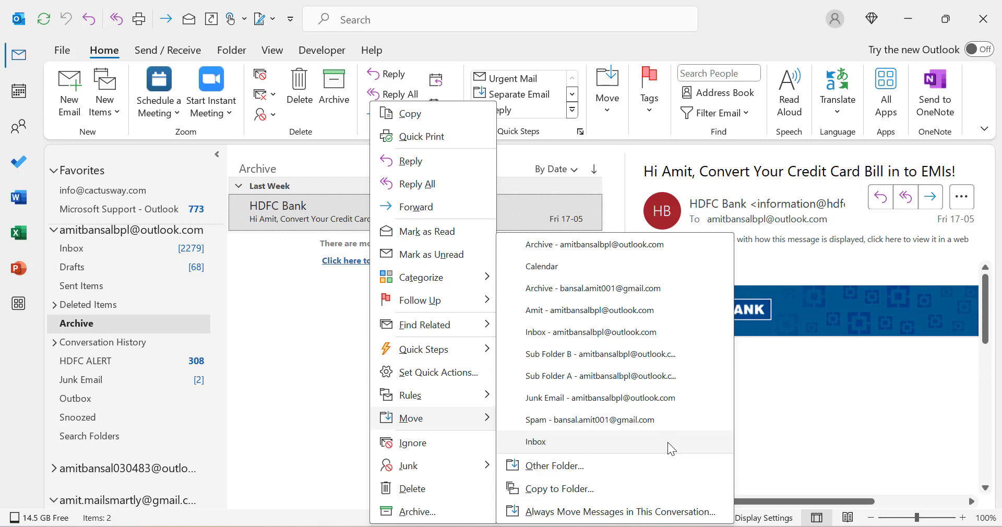
{"action": "left_click", "coordinate": [535, 442]}
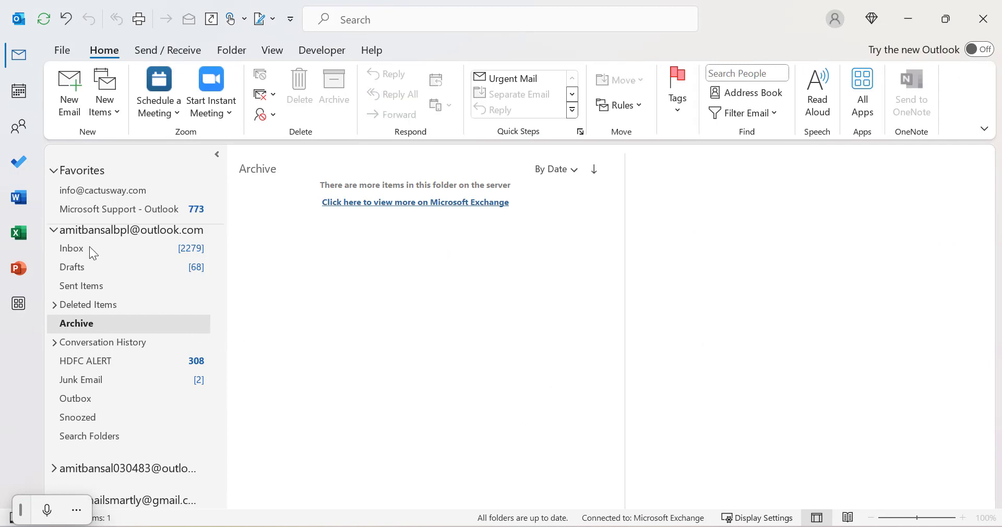
{"action": "left_click", "coordinate": [71, 249]}
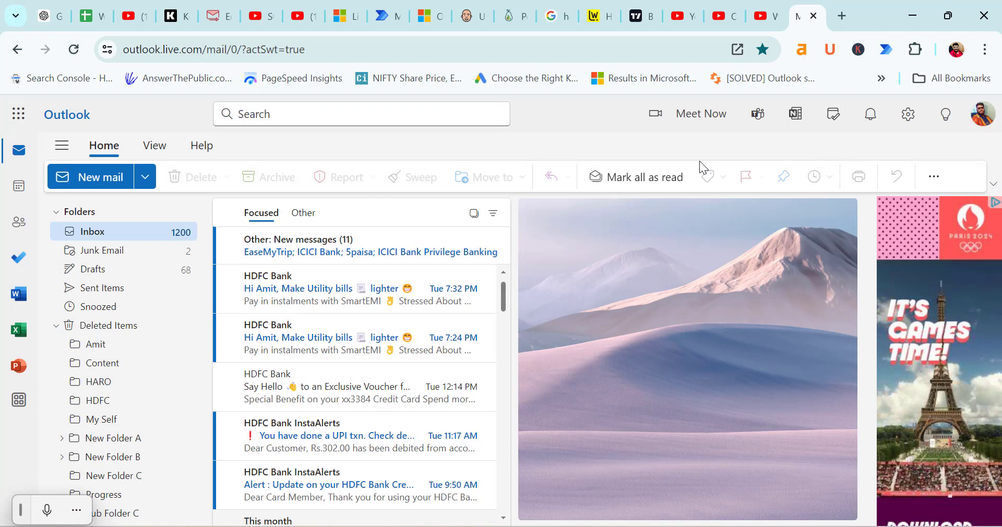
{"action": "mouse_move", "coordinate": [260, 244]}
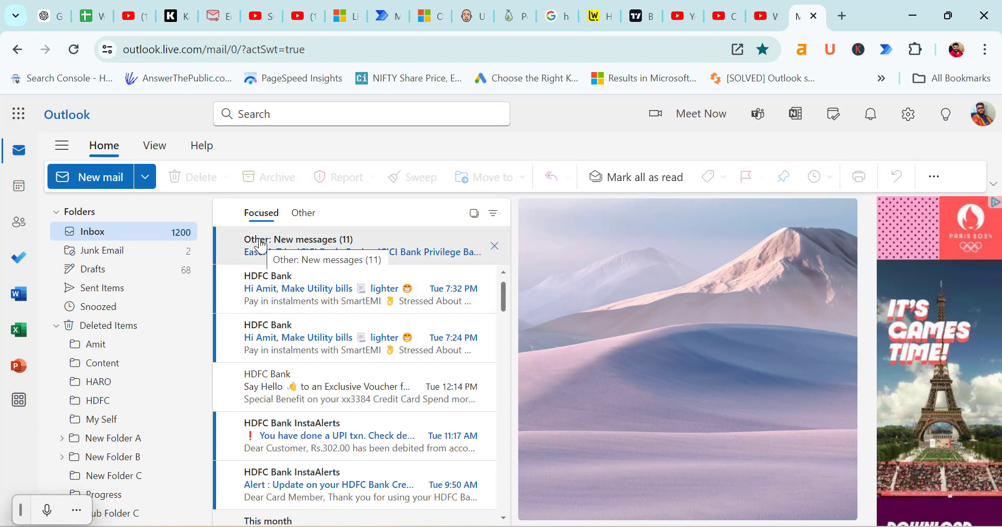
{"action": "mouse_move", "coordinate": [250, 331]}
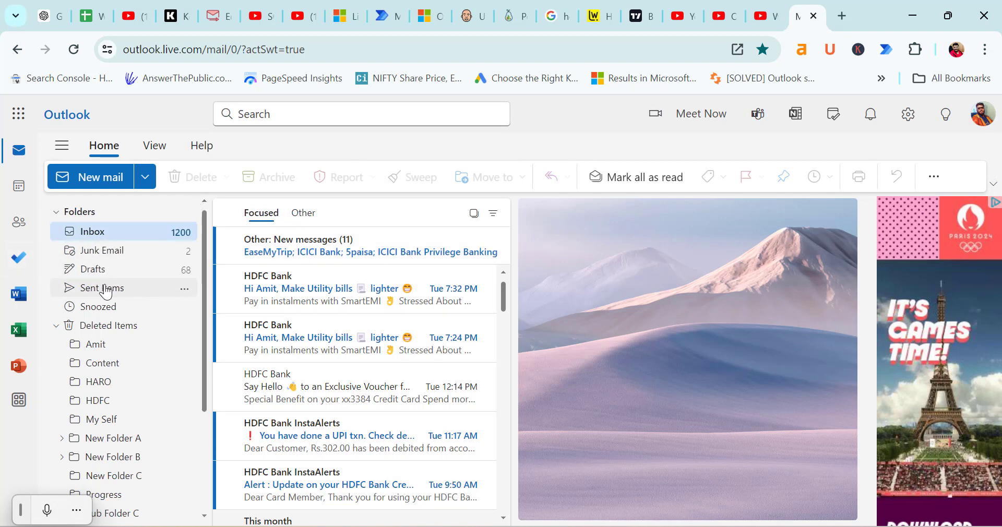
- Scroll the outlook.live.com folder pane down until Archive is visible
{"action": "scroll", "scroll_direction": "down", "scroll_amount": 3}
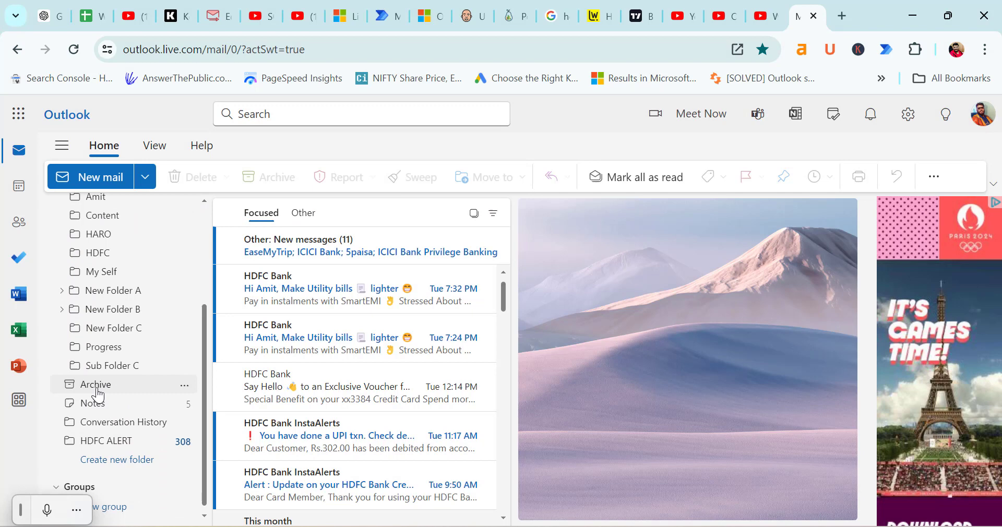
- Open Archive, read the ContentDevelopmentPros order email, and try its move options
{"action": "left_click", "coordinate": [95, 385]}
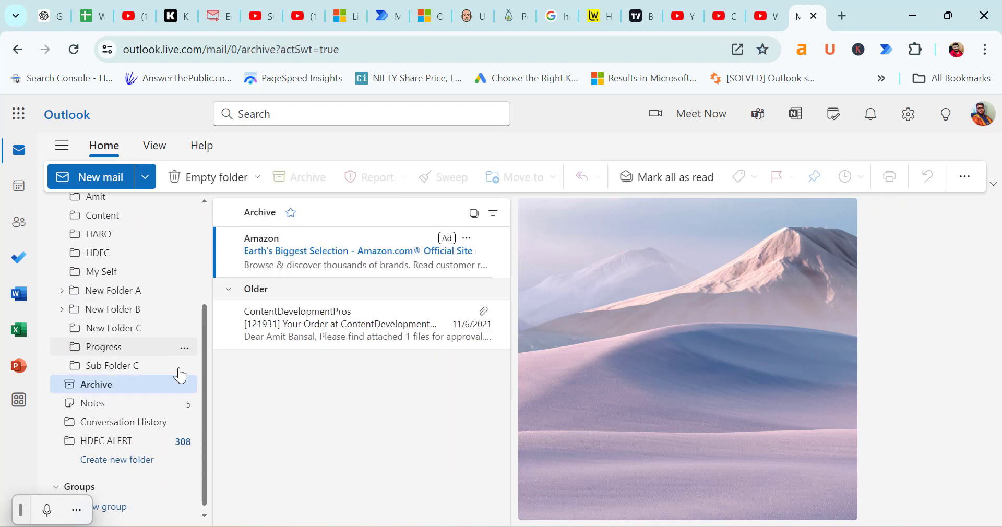
{"action": "left_click", "coordinate": [341, 324]}
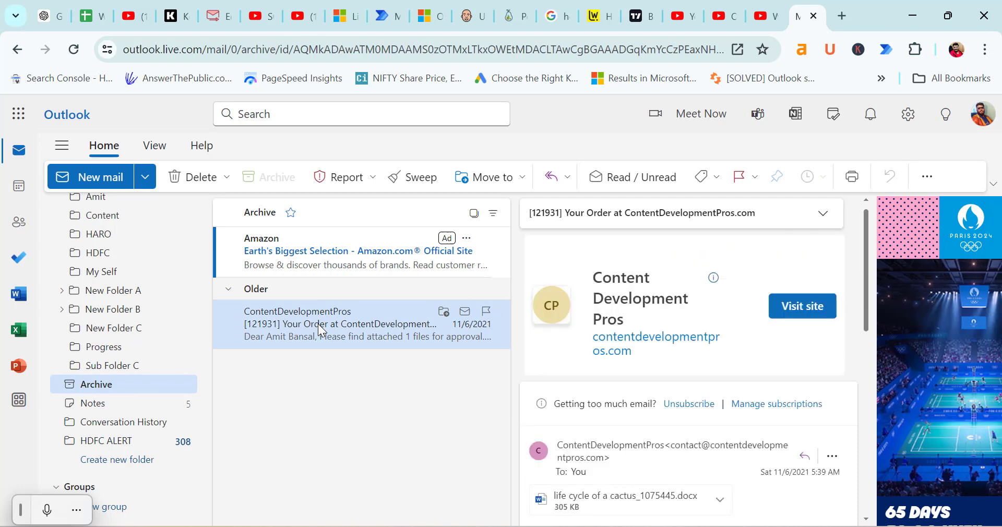
{"action": "right_click", "coordinate": [319, 324]}
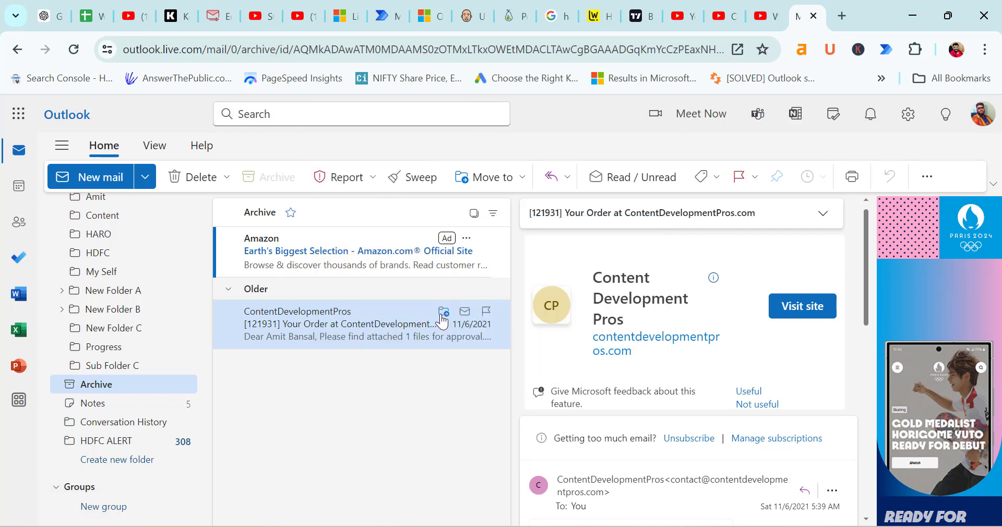
{"action": "mouse_move", "coordinate": [444, 312]}
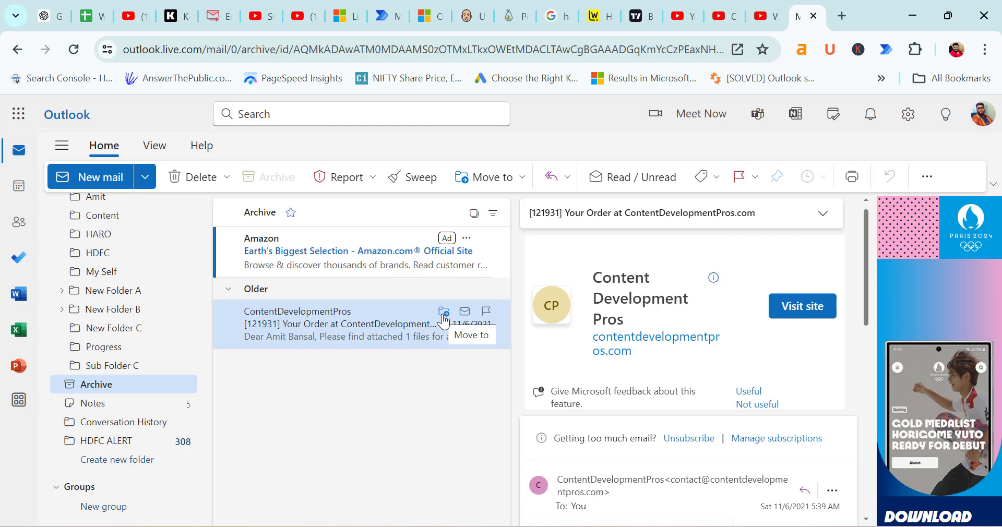
{"action": "left_click", "coordinate": [444, 311]}
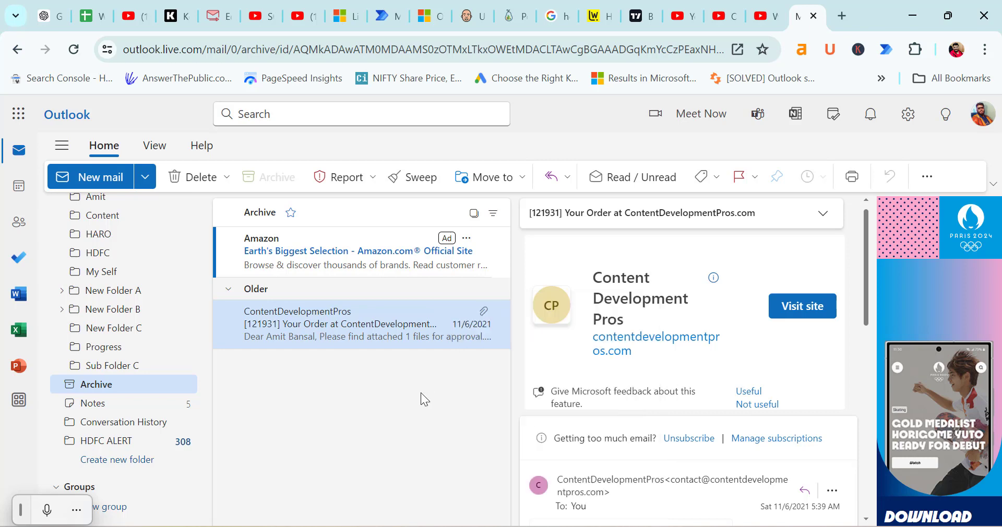
{"action": "mouse_move", "coordinate": [490, 179]}
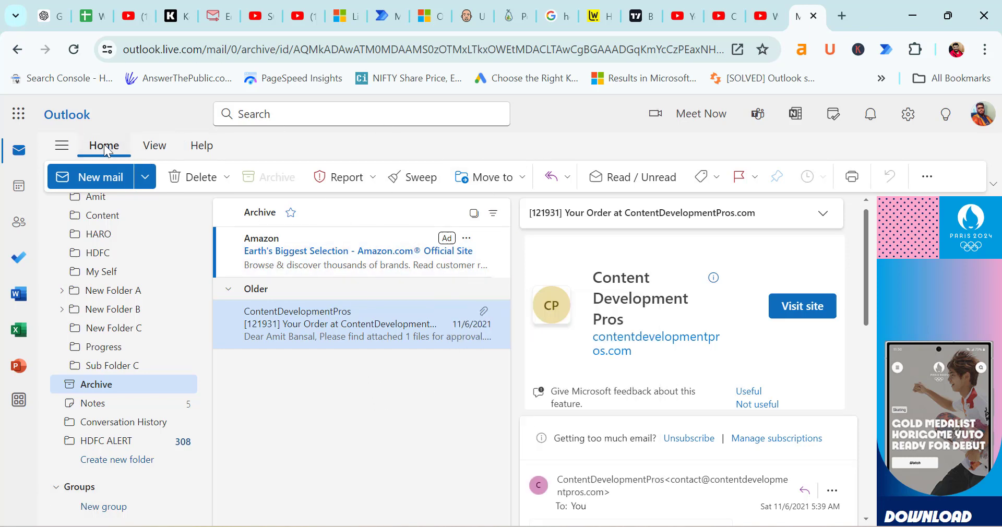
- Open the Home ribbon's Move to dropdown listing HDFC ALERT, New Folder C, Inbox and Deleted Items
{"action": "left_click", "coordinate": [489, 177]}
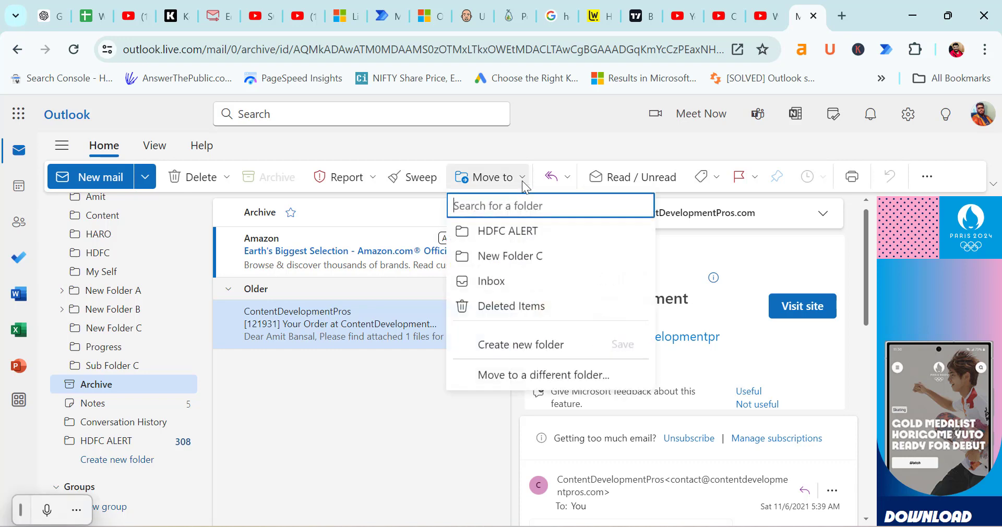